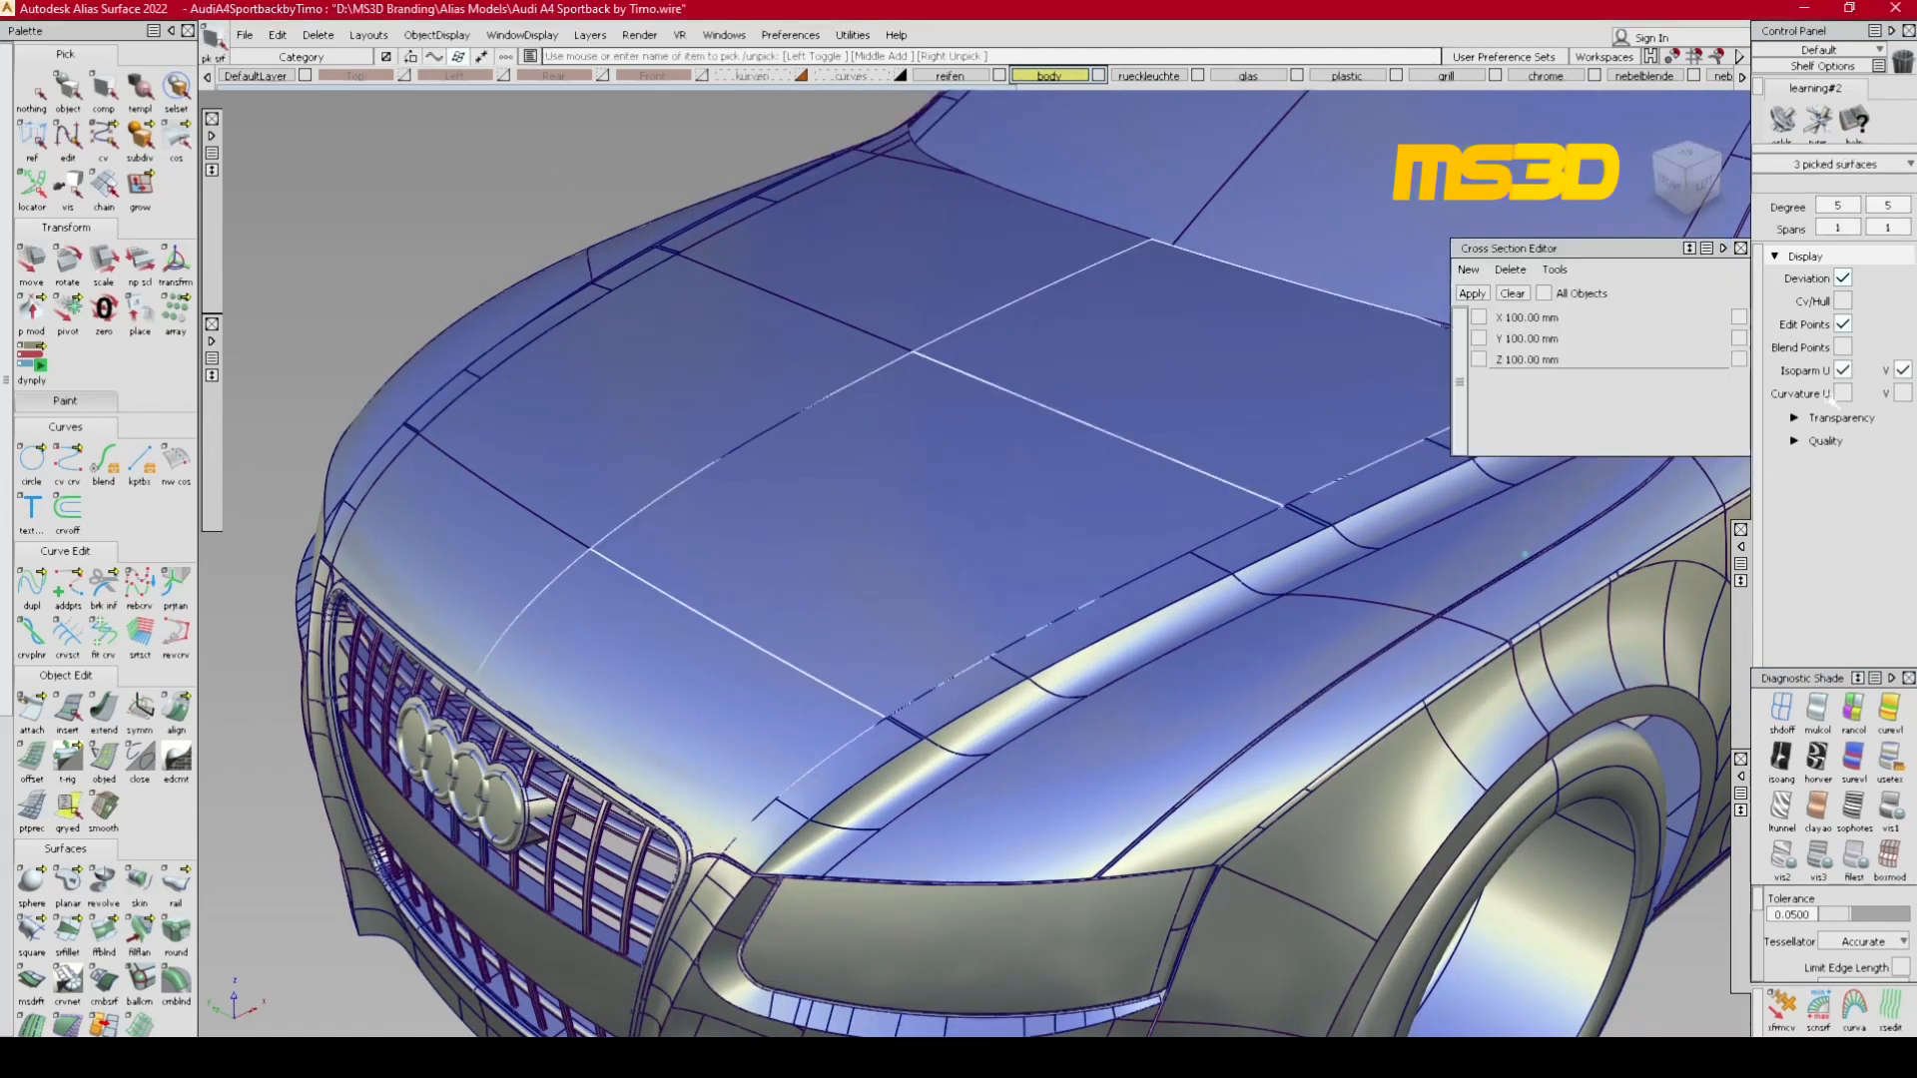
- Dock the Cross Section Editor to the viewport side, uncovering the three picked hood surfaces
left_click(1721, 248)
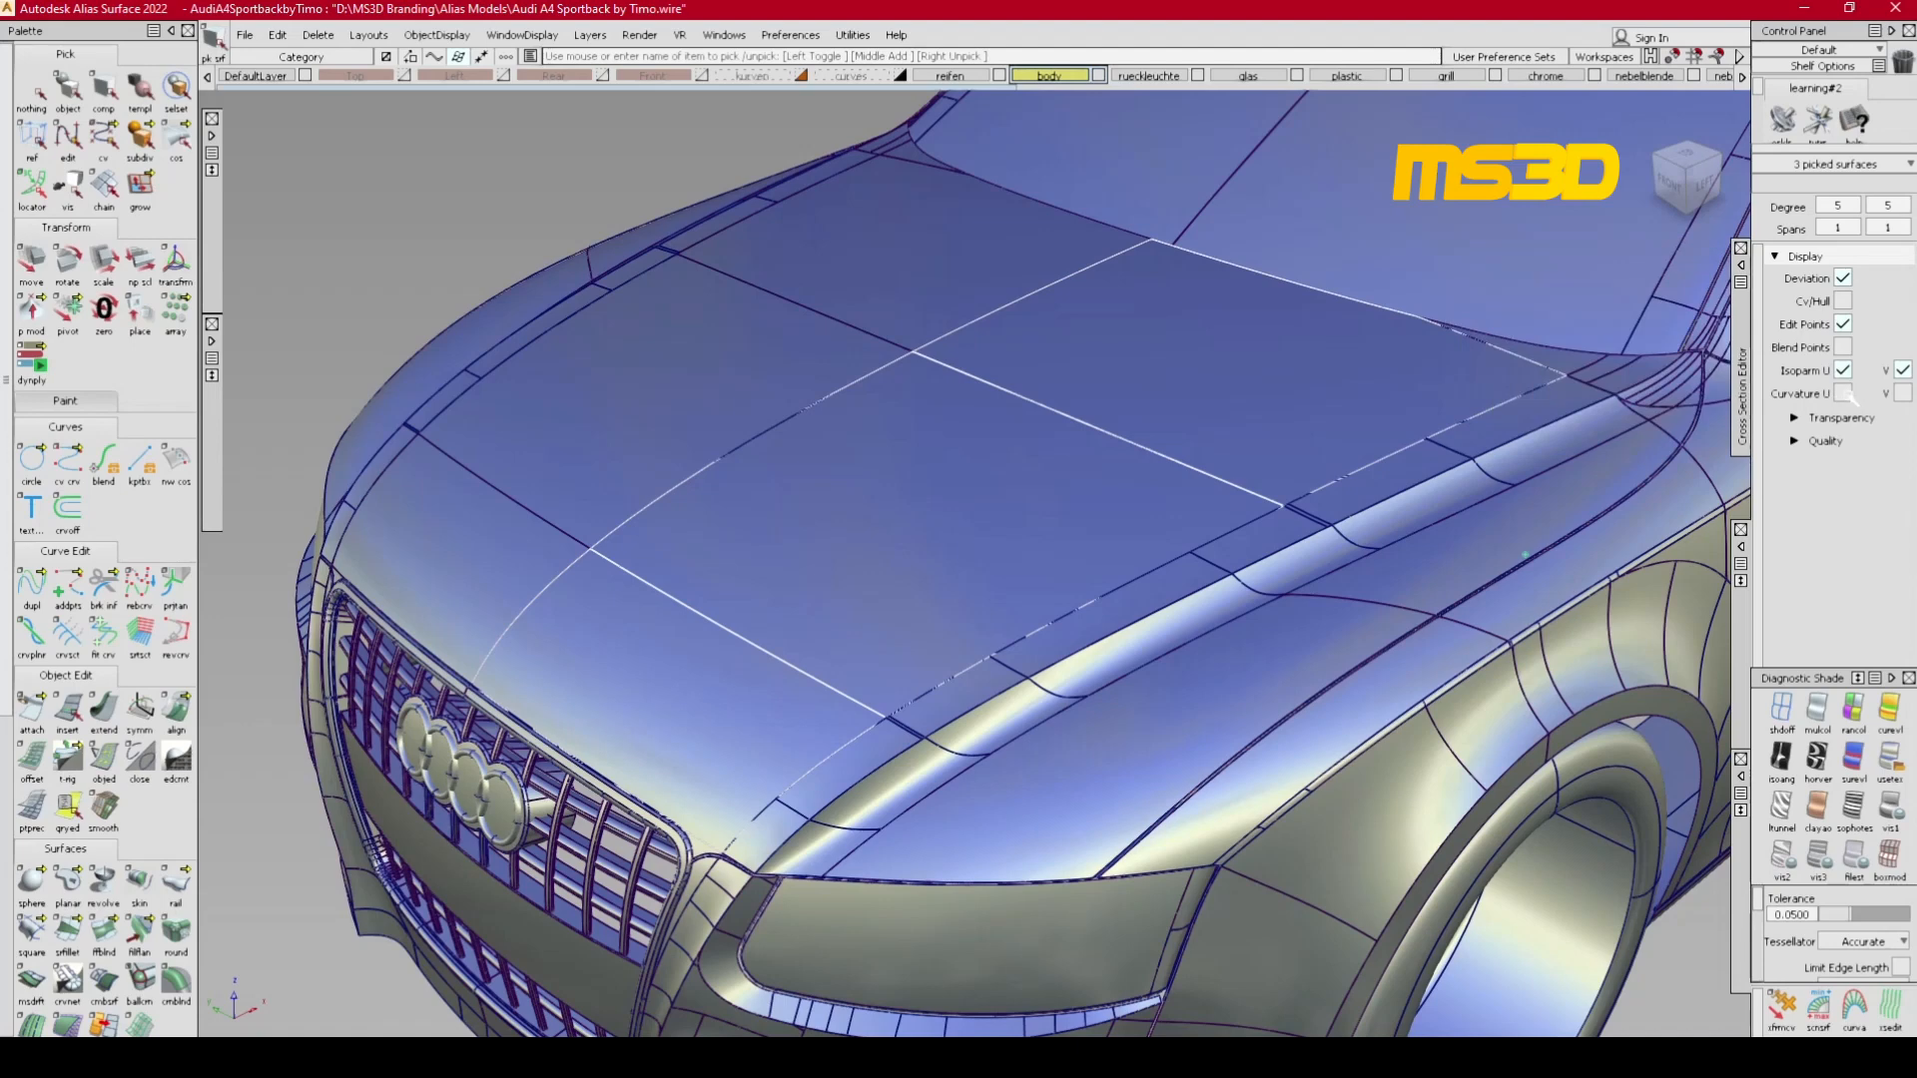